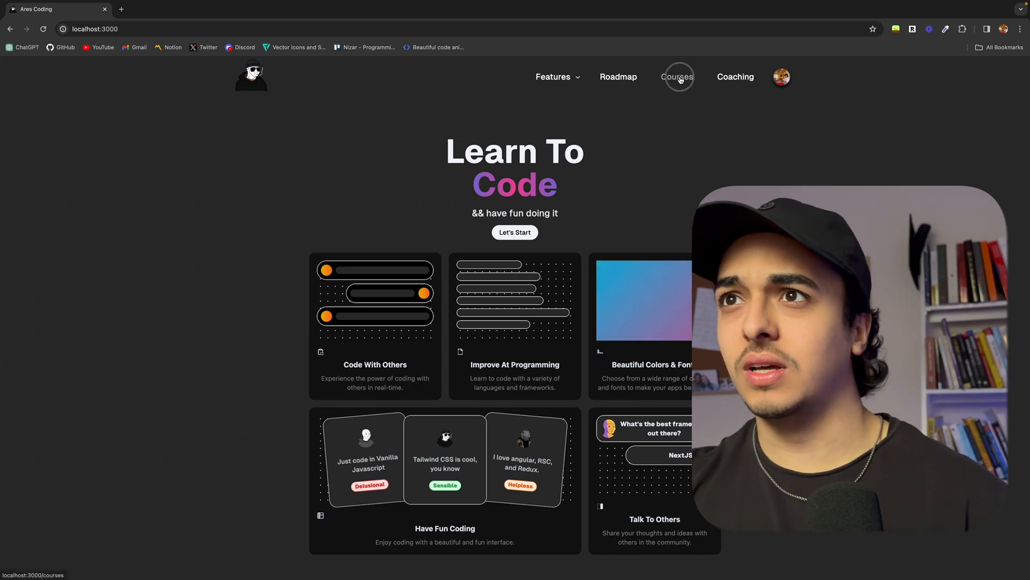
Step: Browse the courses list, return home, then reach the account settings page via the avatar
click(678, 77)
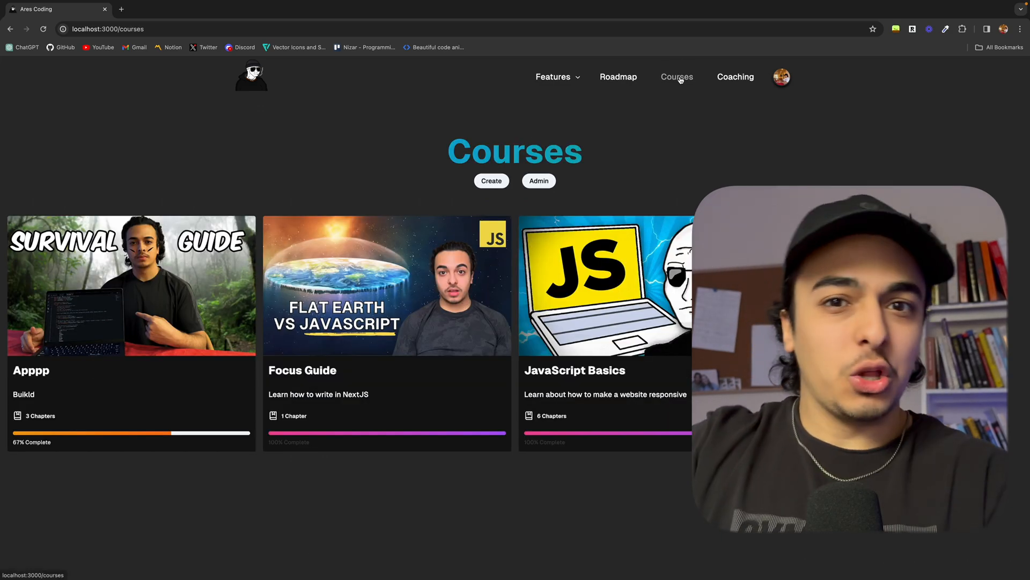
mouse_move(487, 197)
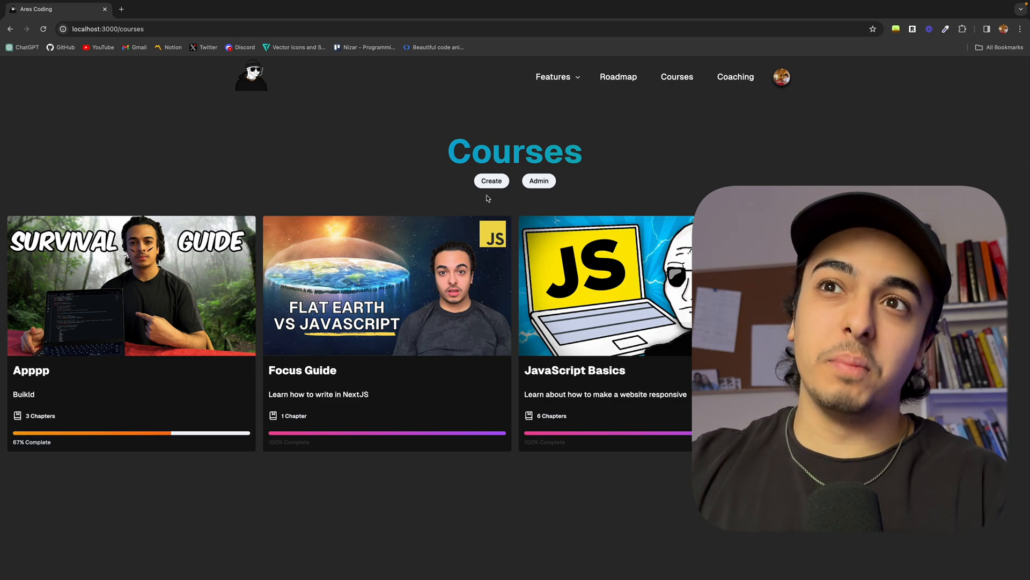
mouse_move(570, 184)
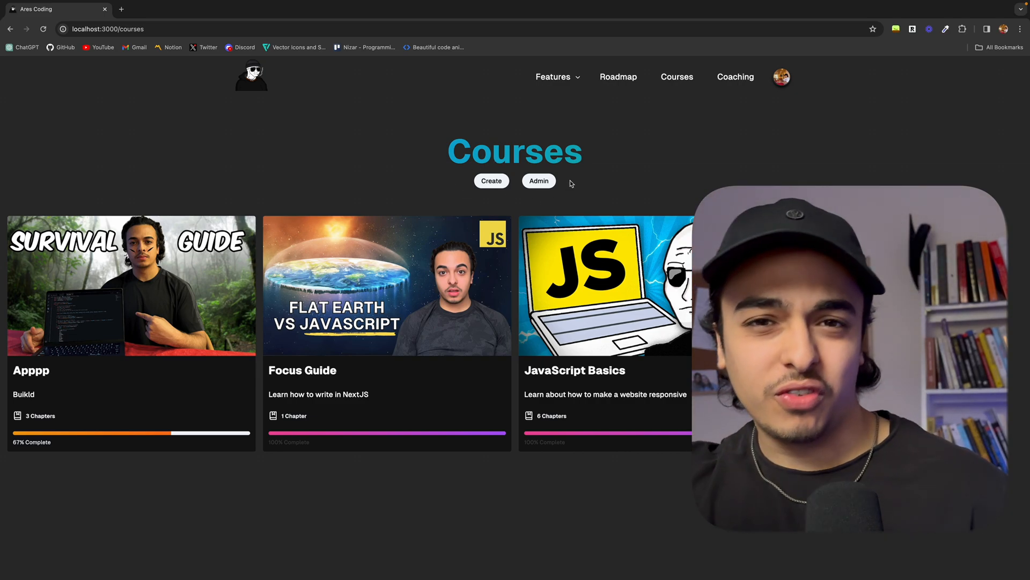
click(250, 74)
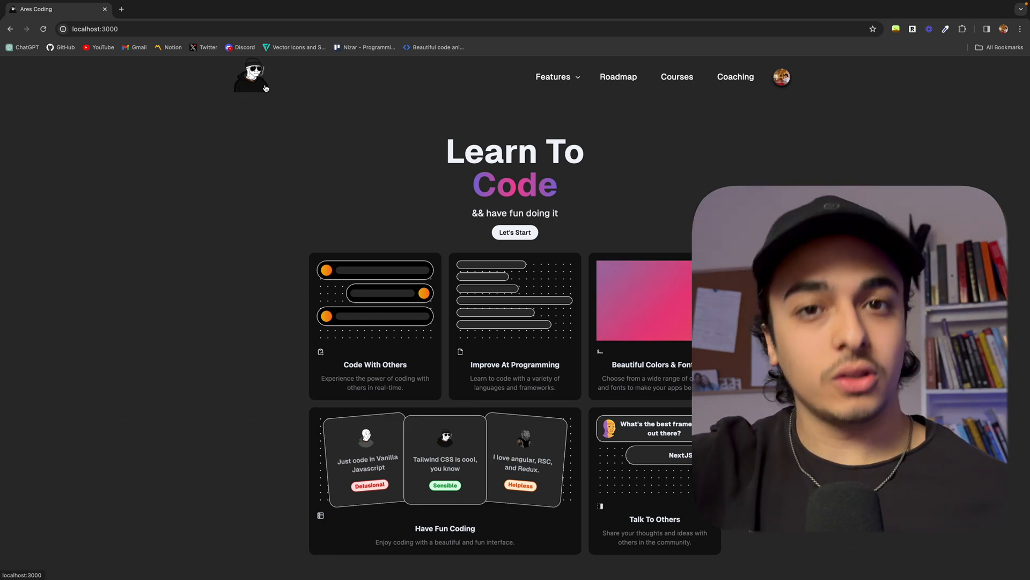
click(781, 77)
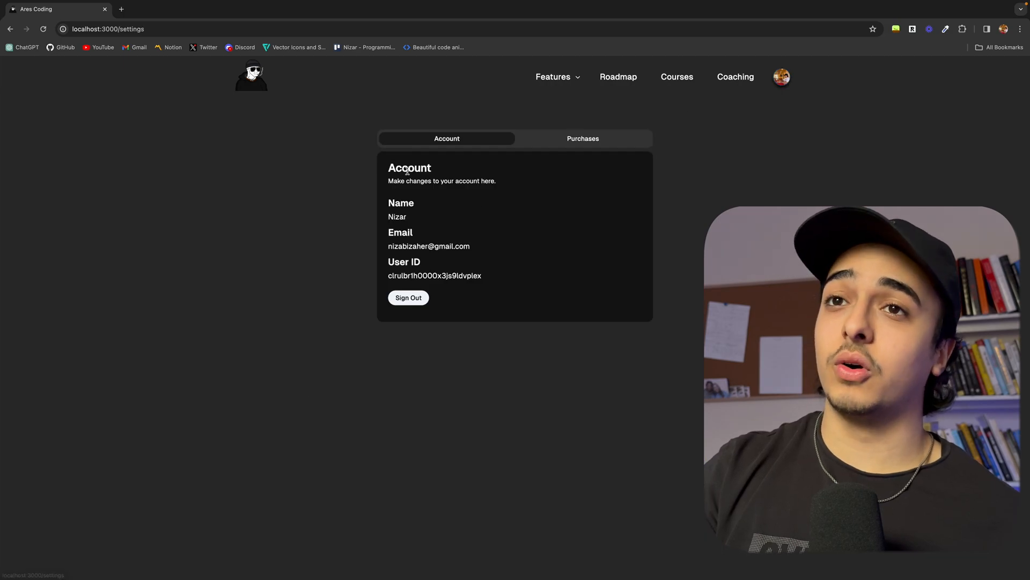
mouse_move(554, 218)
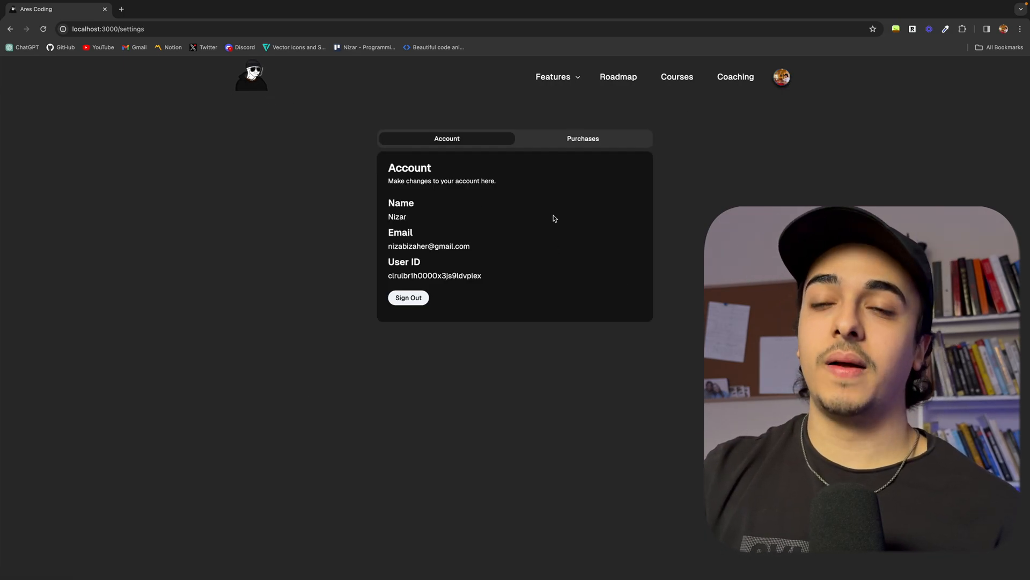
click(617, 78)
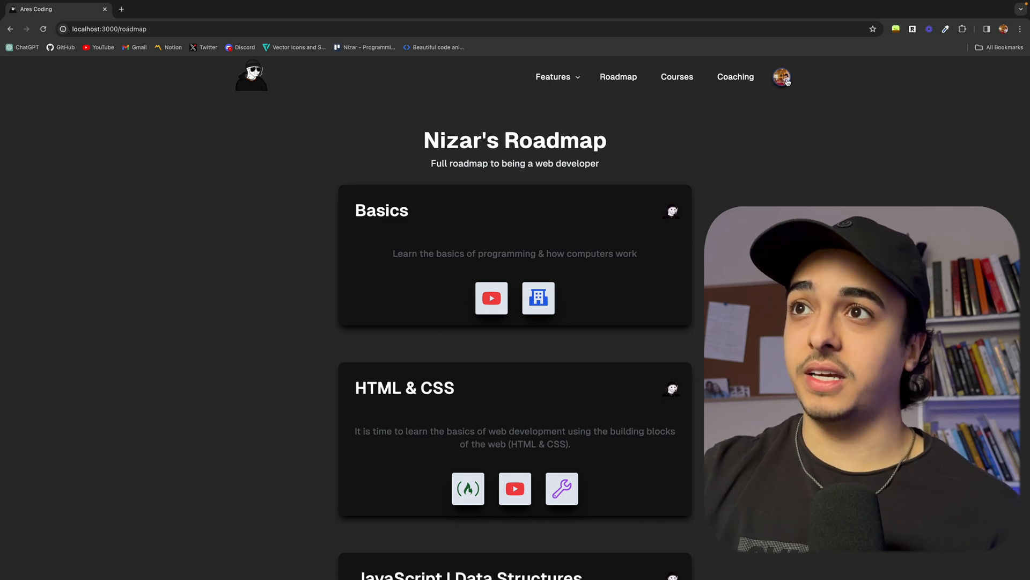
click(781, 77)
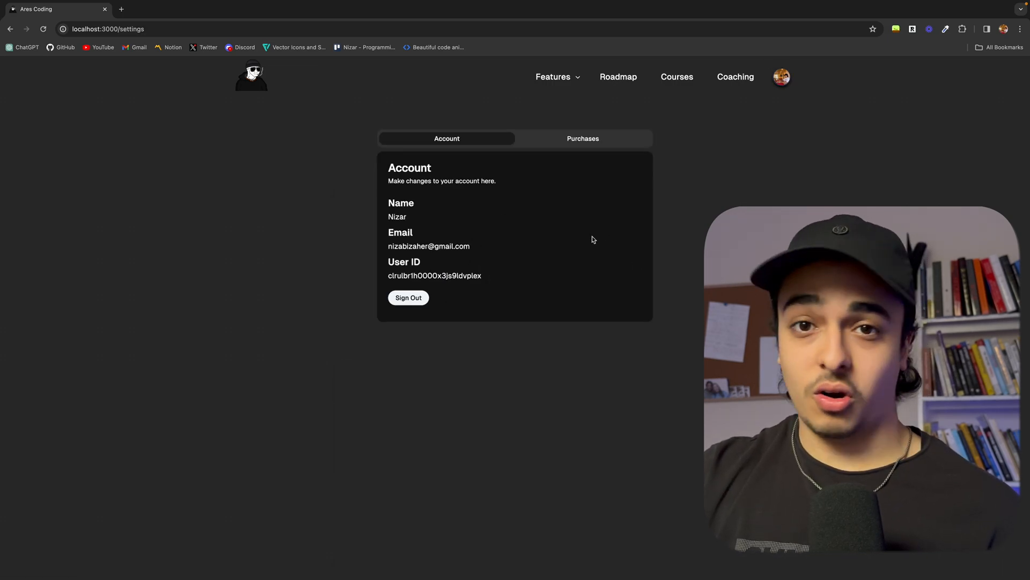
click(618, 77)
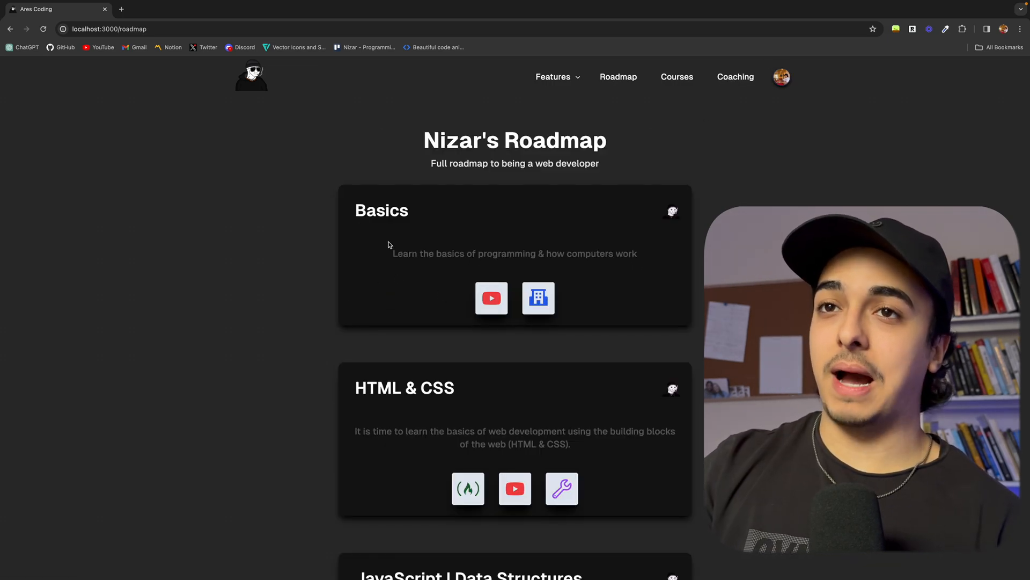
click(781, 77)
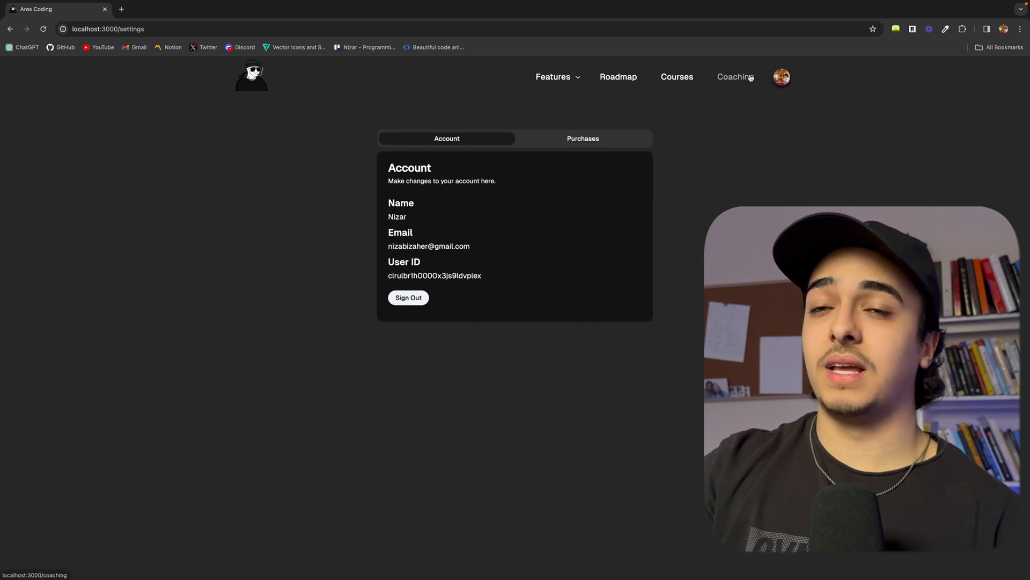
mouse_move(607, 275)
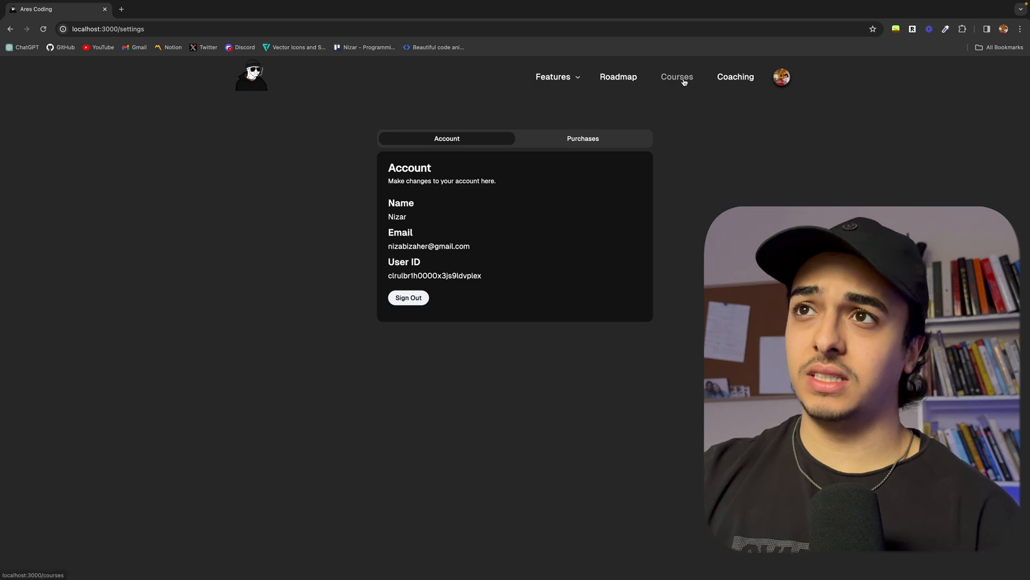
mouse_move(736, 77)
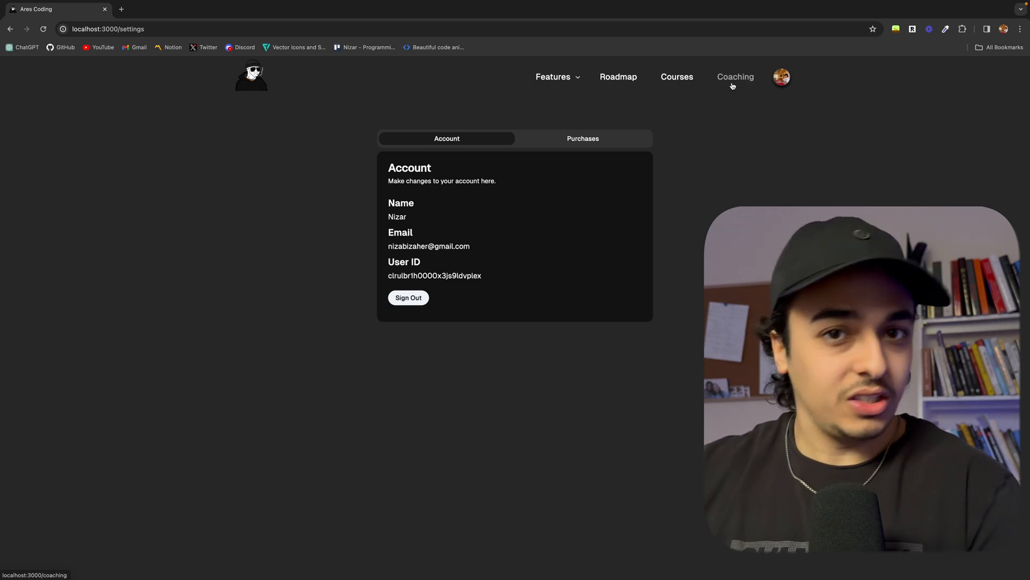
click(250, 74)
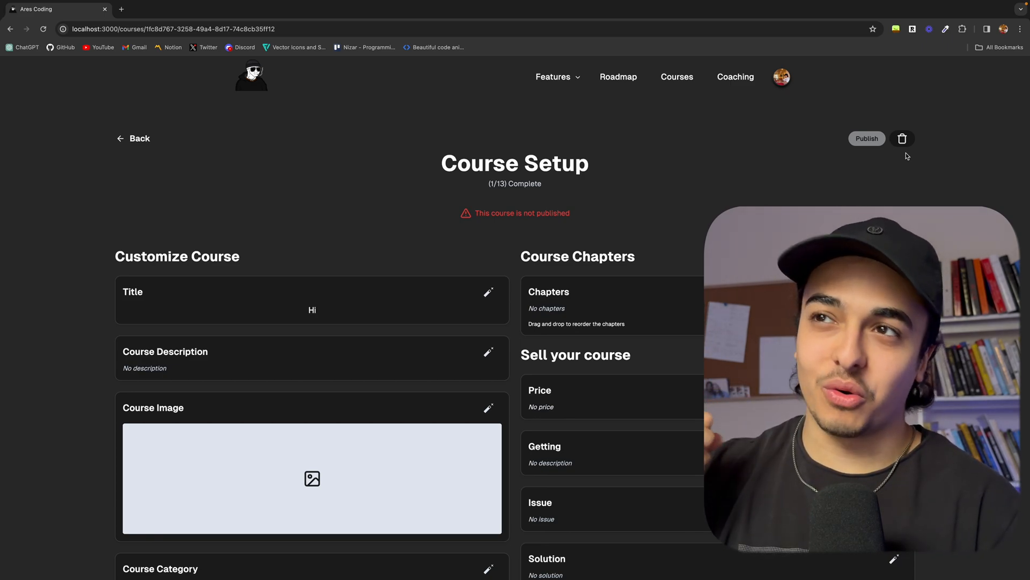
mouse_move(438, 201)
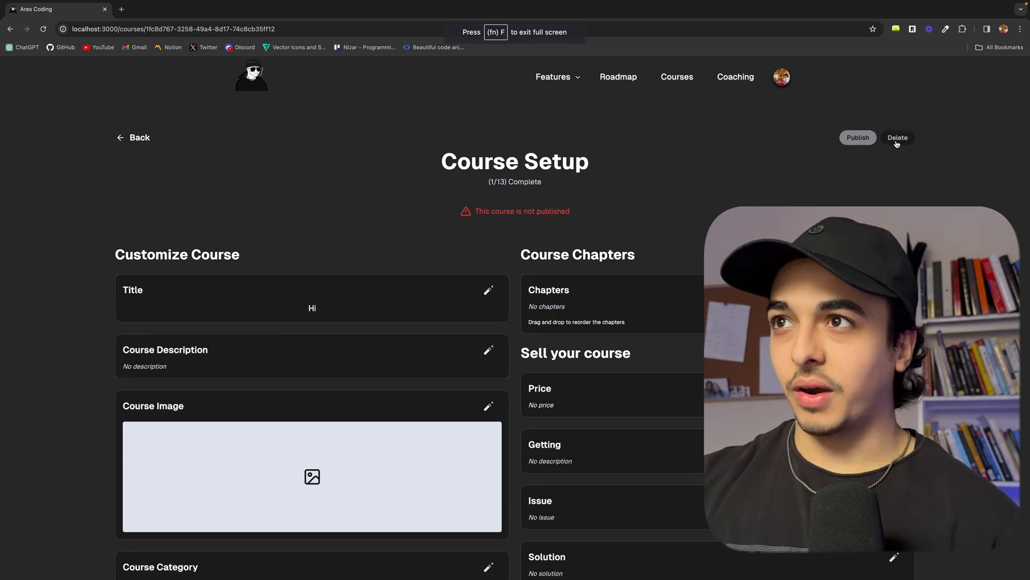
mouse_move(897, 153)
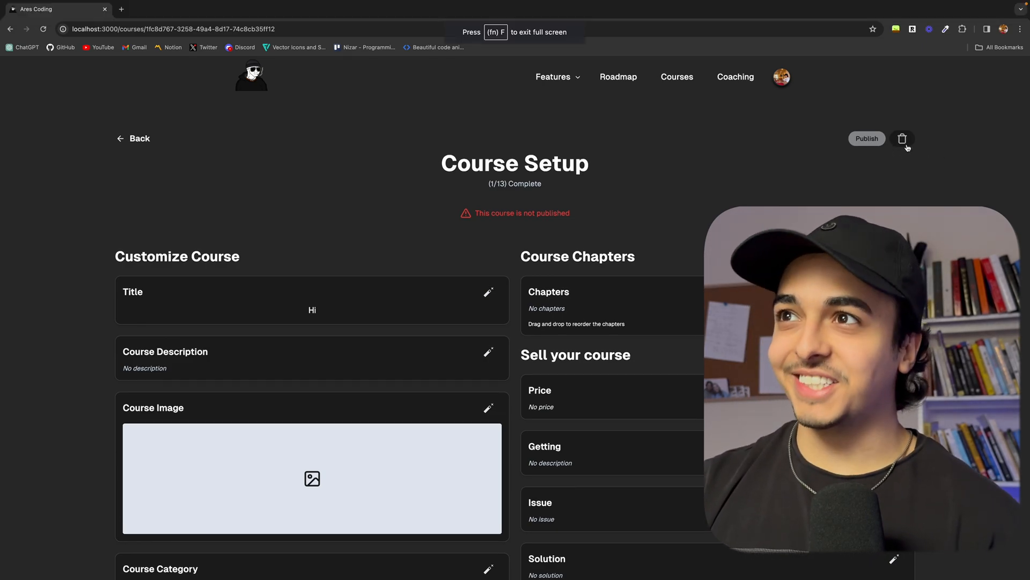
Step: View the Material Icons documentation tab, then return to the Ares Coding landing page
click(165, 8)
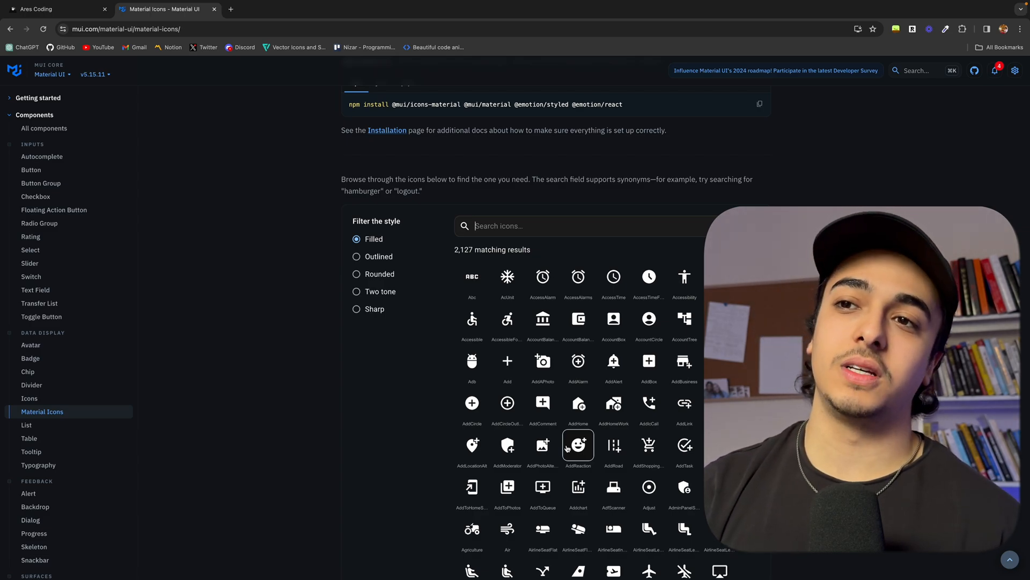
click(56, 9)
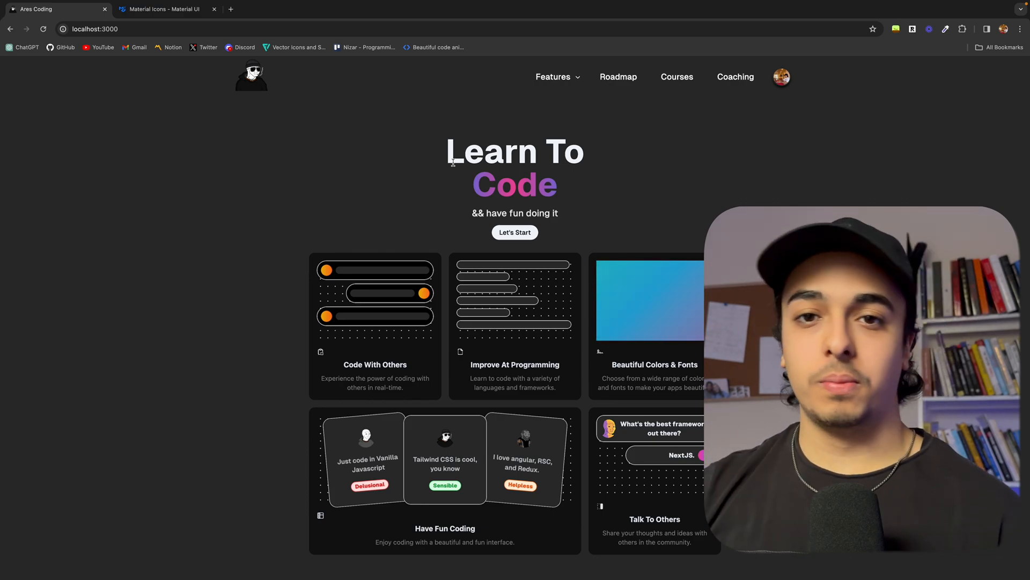
scroll(down, 3)
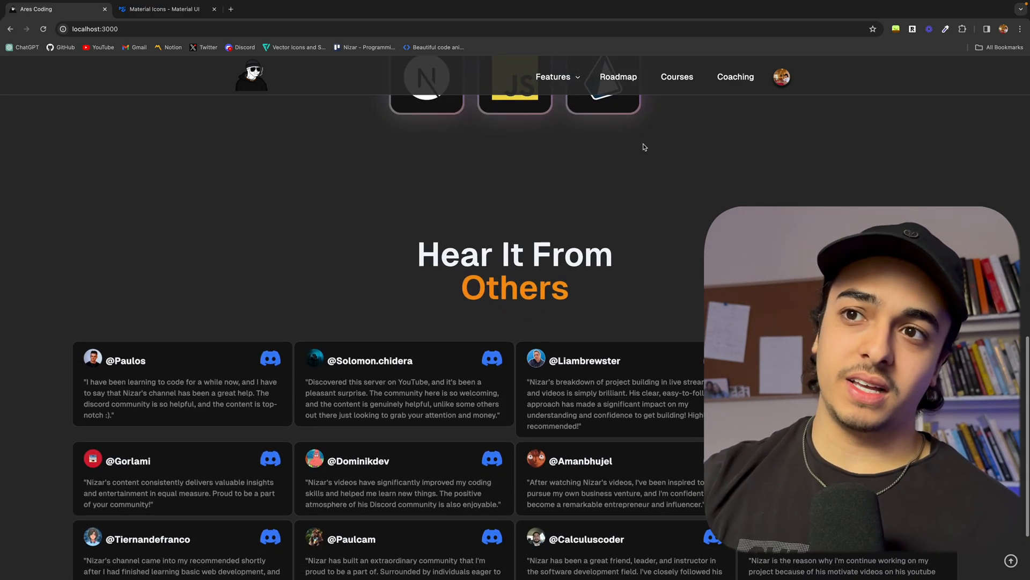
scroll(up, 3)
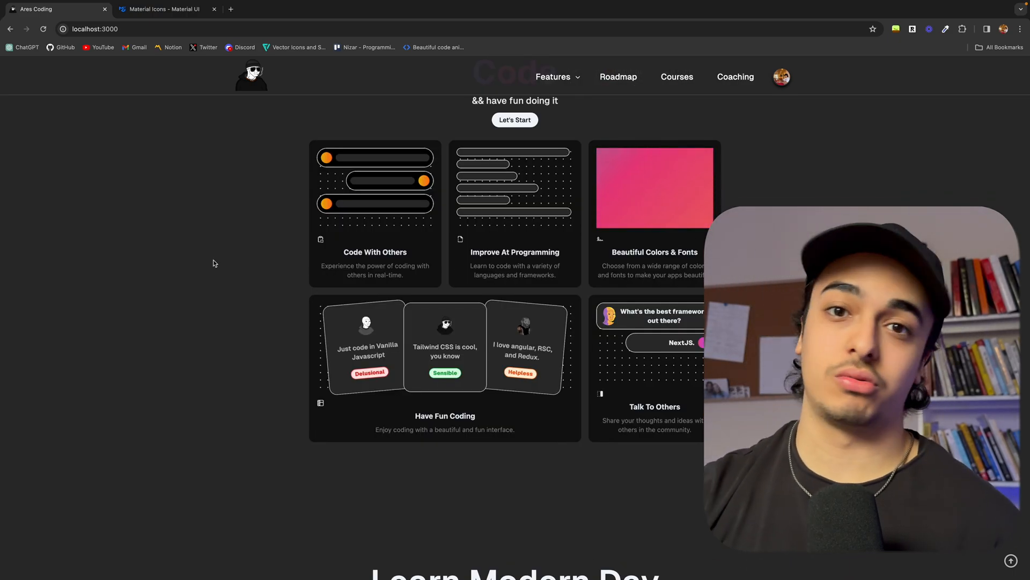
scroll(up, 3)
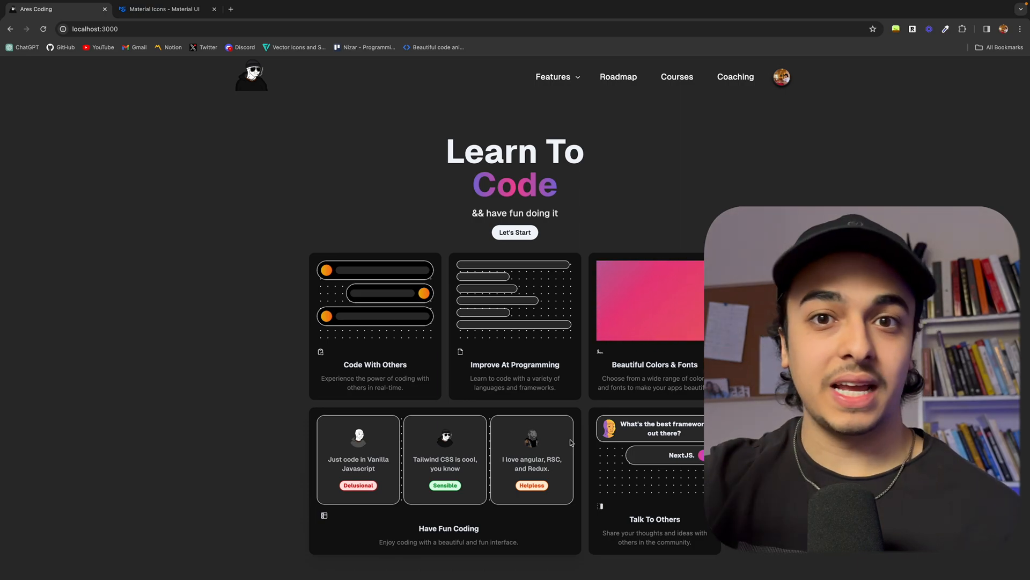
Step: Show Nizar's Roadmap page listing the Basics and HTML & CSS stages
click(617, 77)
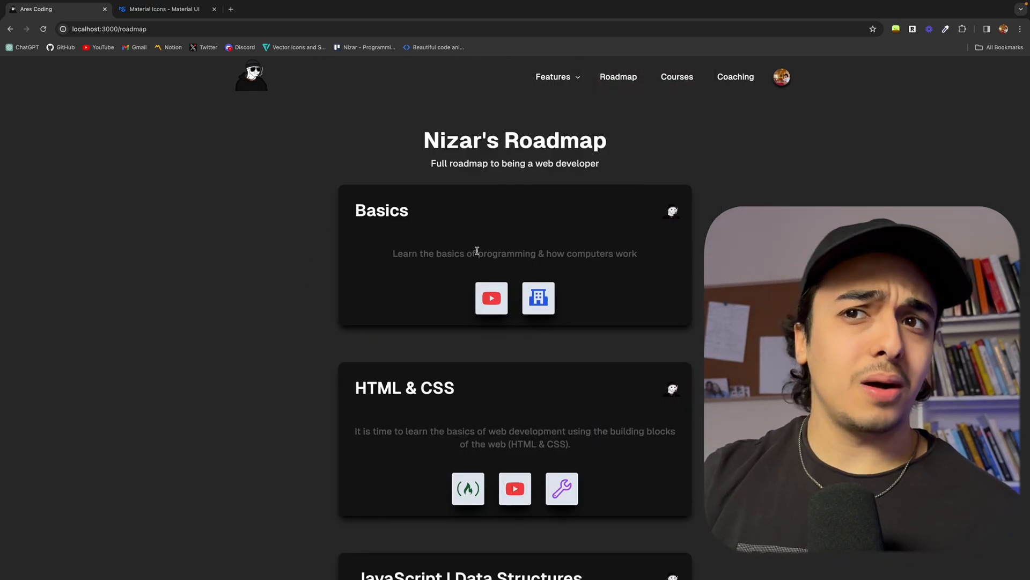
mouse_move(414, 265)
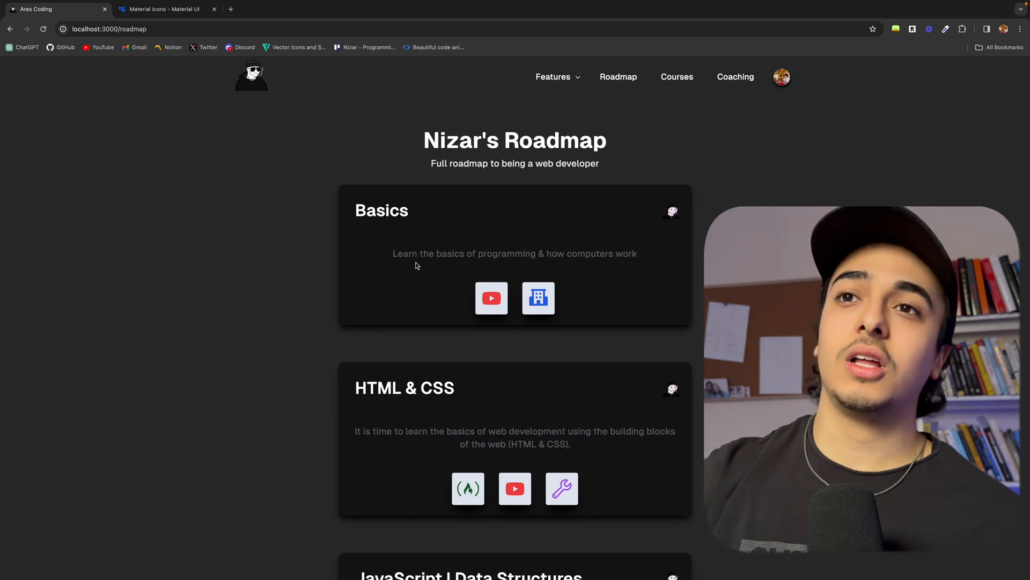
mouse_move(672, 212)
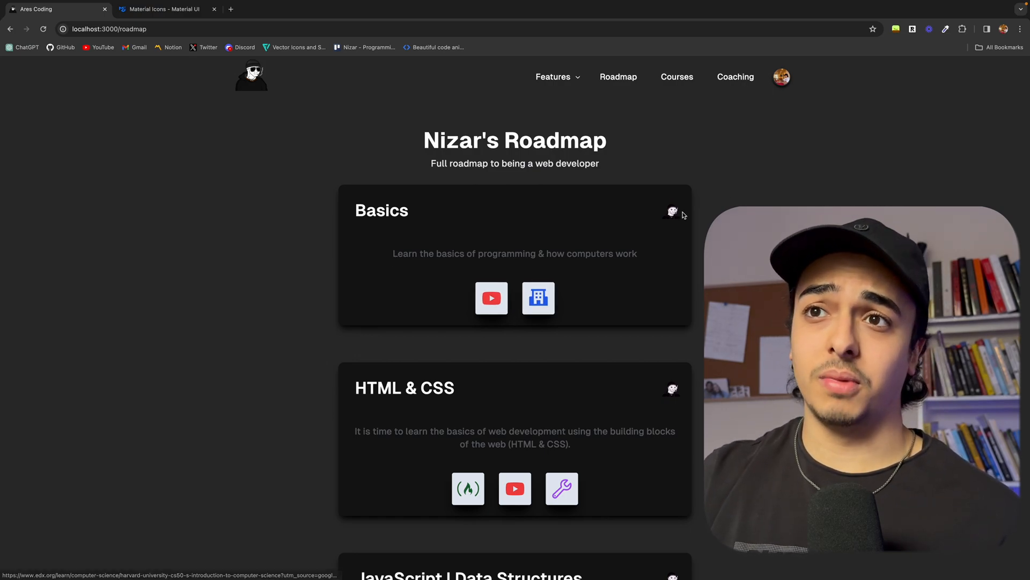
mouse_move(673, 211)
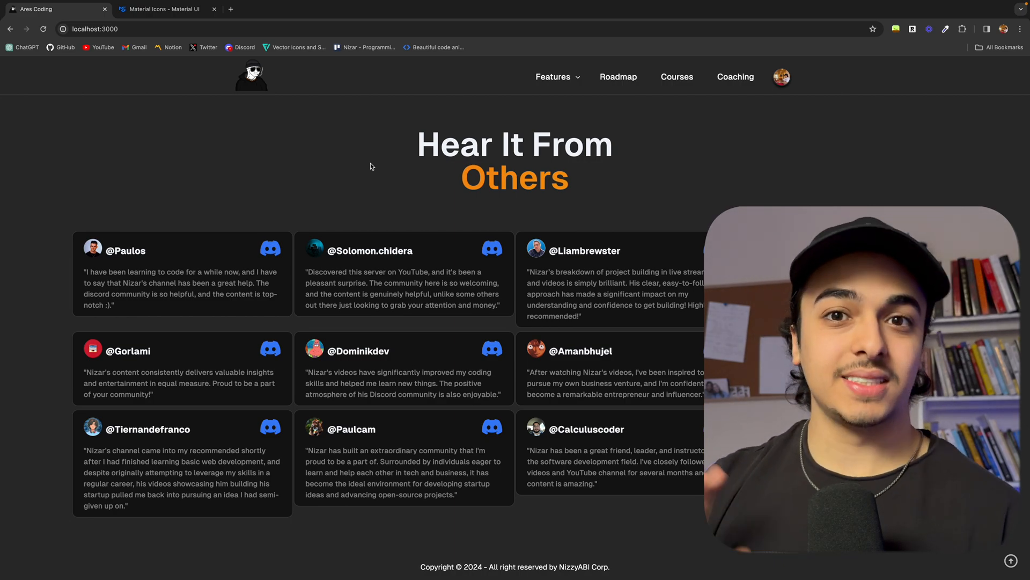
click(250, 74)
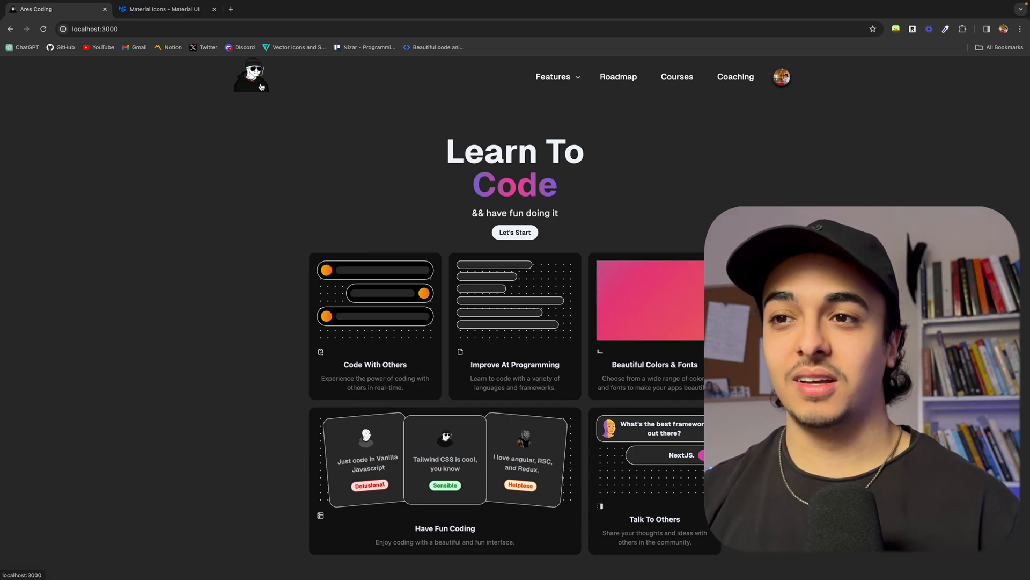
scroll(down, 3)
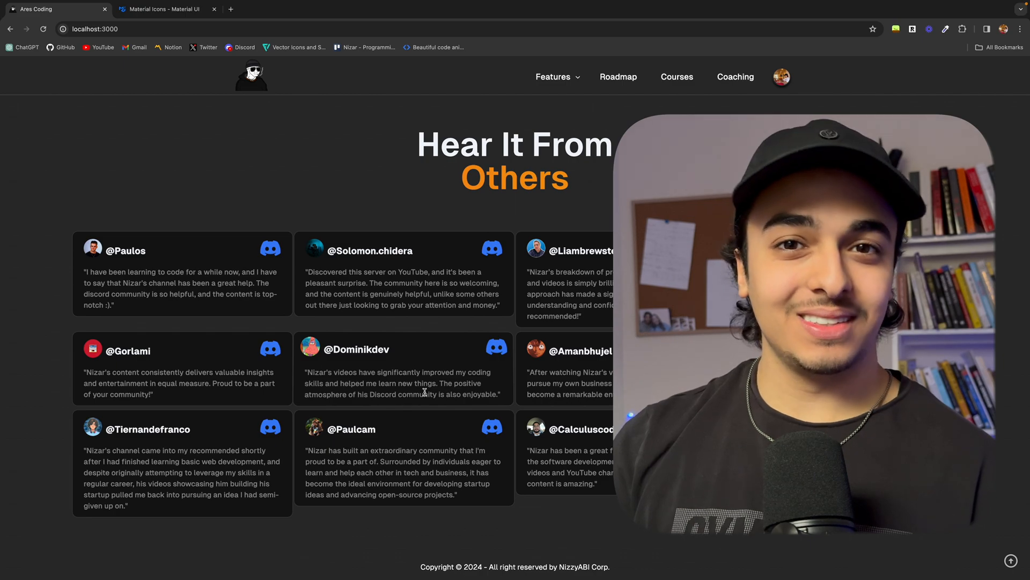
click(616, 77)
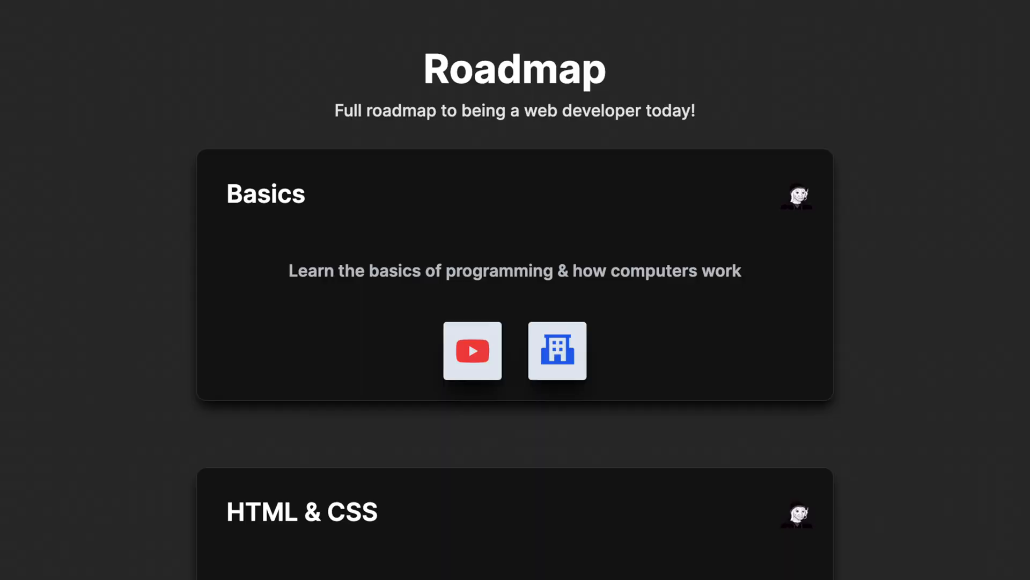